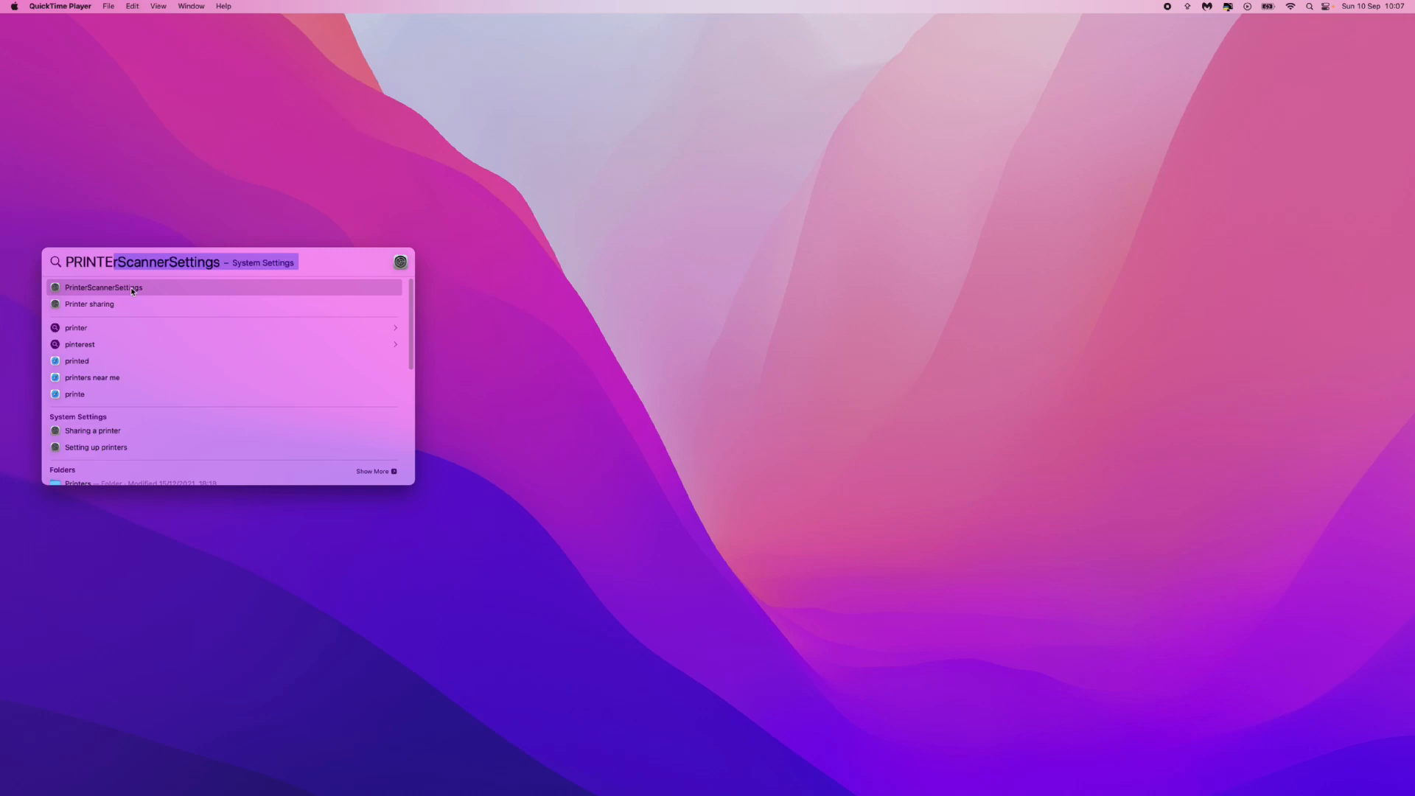
Step: Open Printers & Scanners from the Spotlight 'printer' results, showing the Canon MG3600 as default
left_click(102, 288)
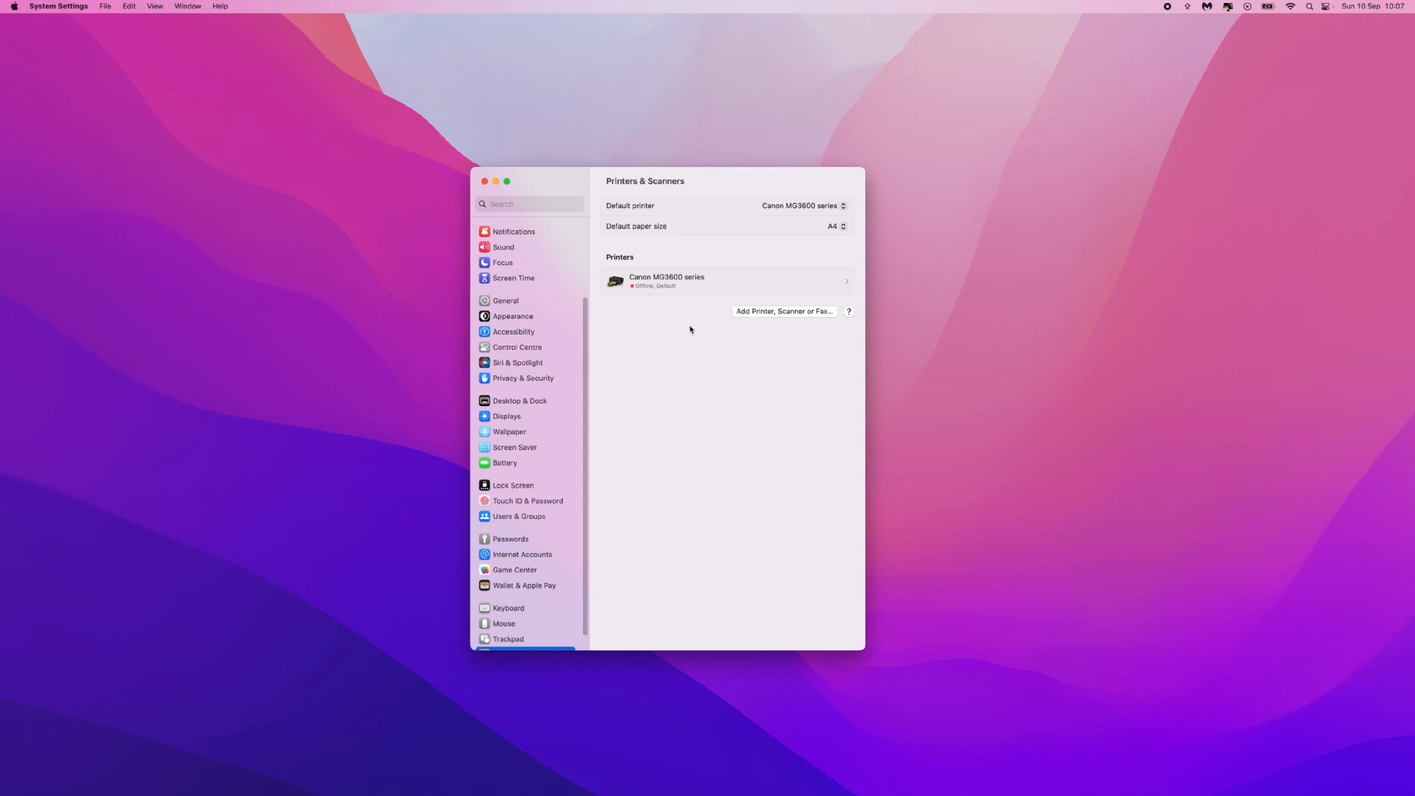
mouse_move(743, 291)
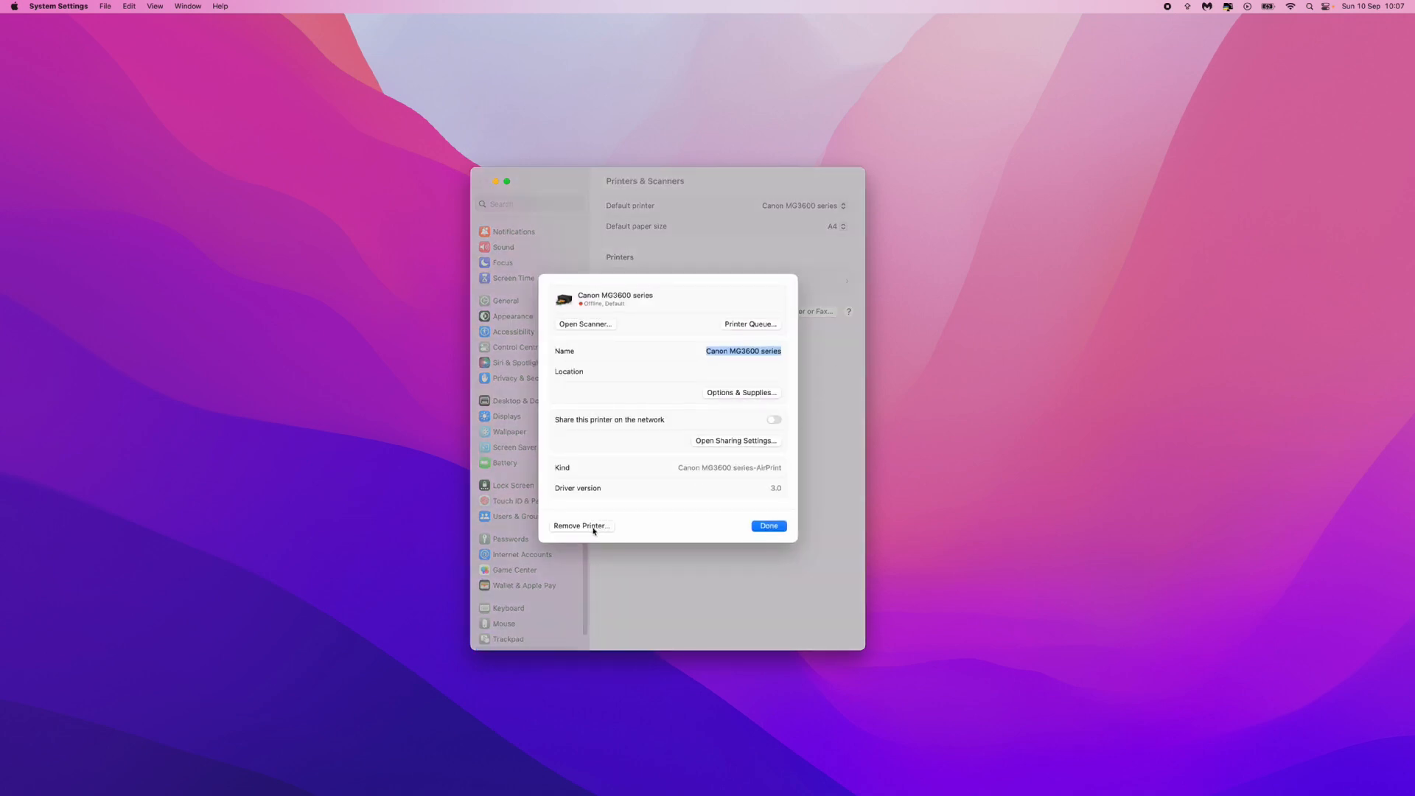
Step: Request removal of the Canon MG3600 series printer, bringing up the Remove Printer confirmation
left_click(581, 525)
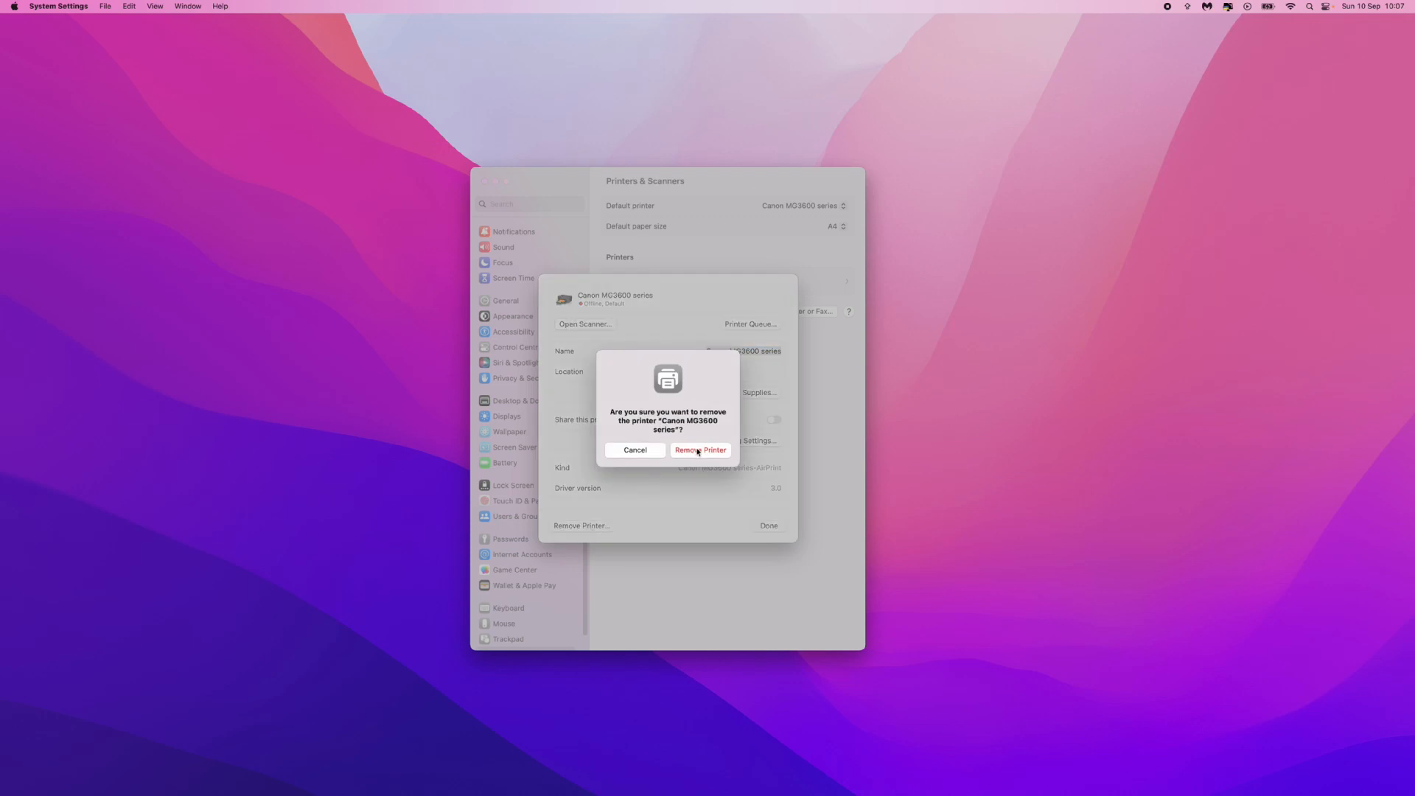
mouse_move(709, 460)
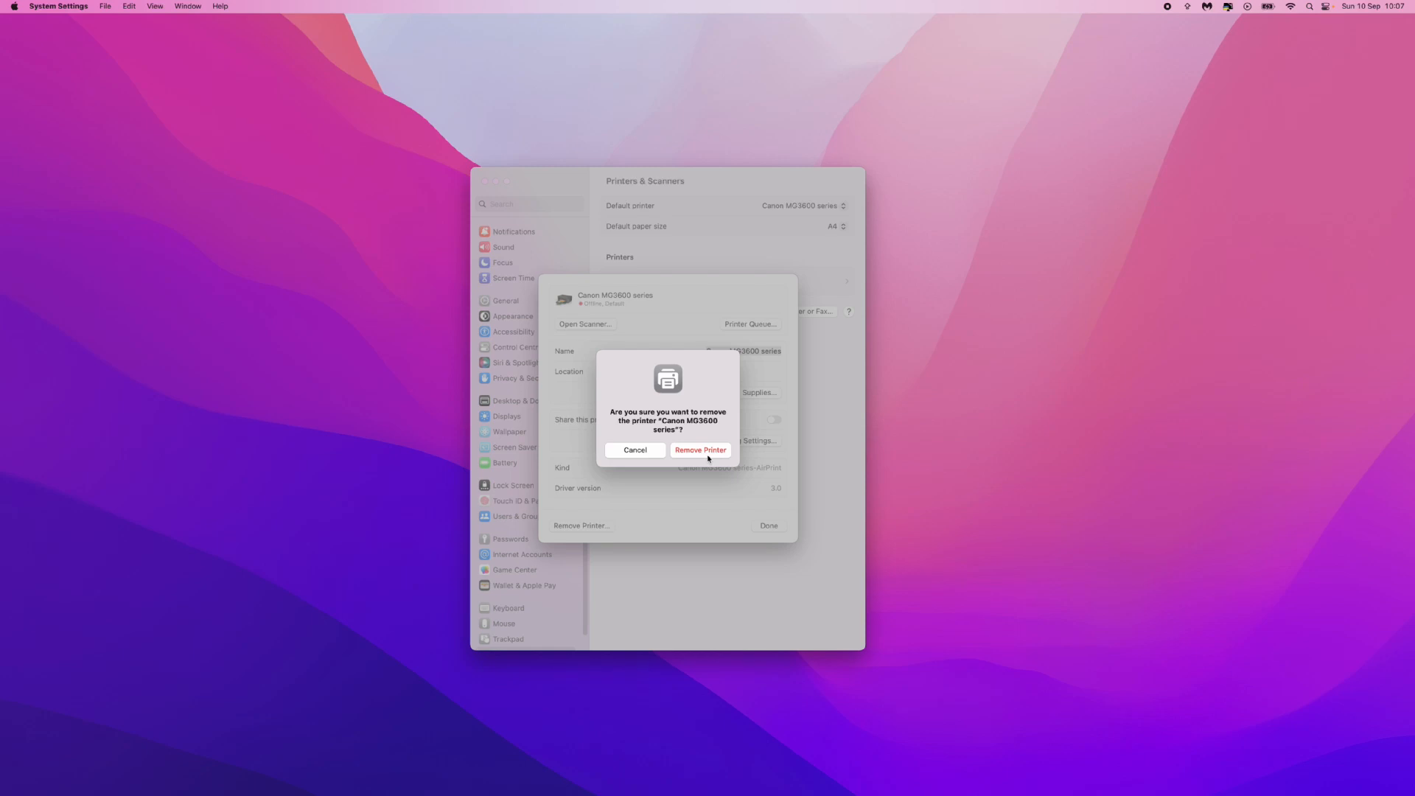